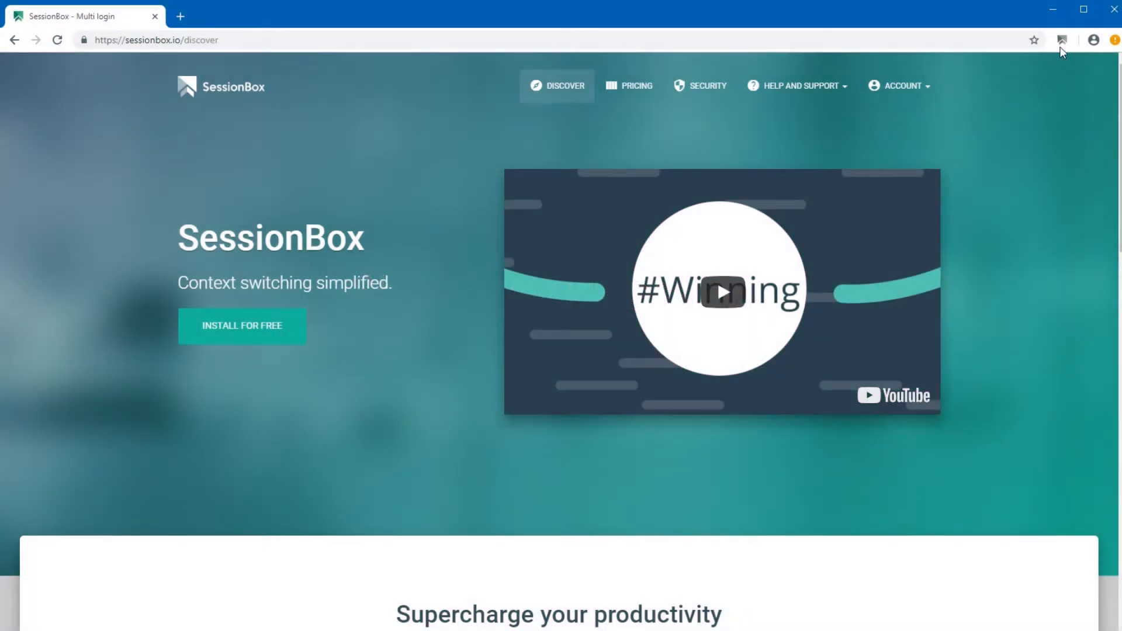
Step: Create a new sessionbox.io session named 'Shared session' from the extension popup
{"action": "left_click", "coordinate": [1061, 40]}
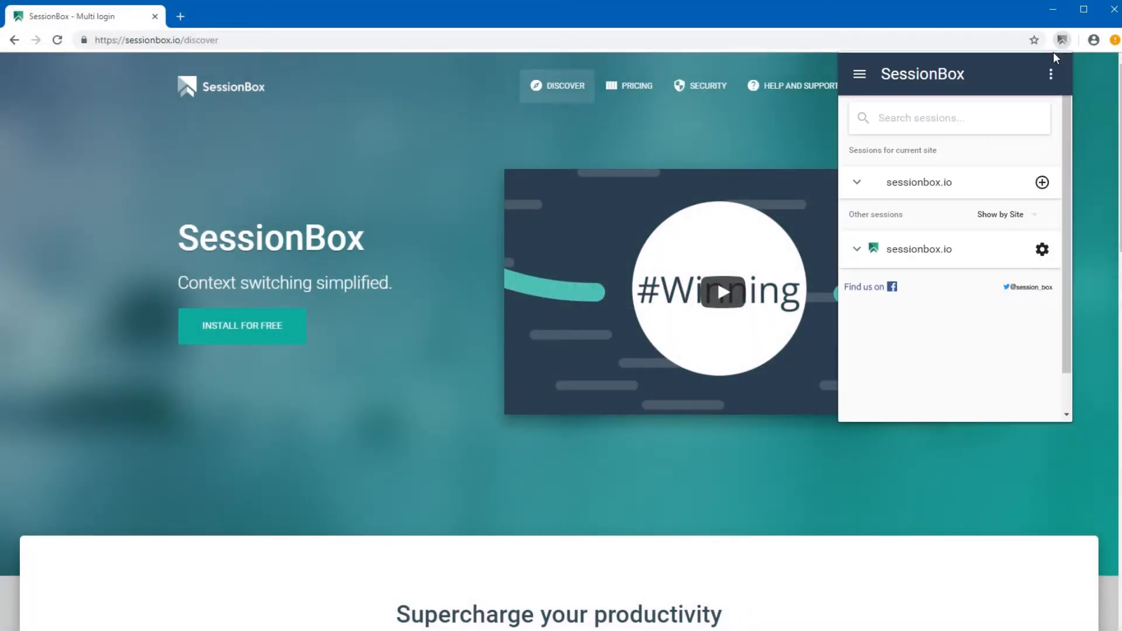
{"action": "mouse_move", "coordinate": [964, 185]}
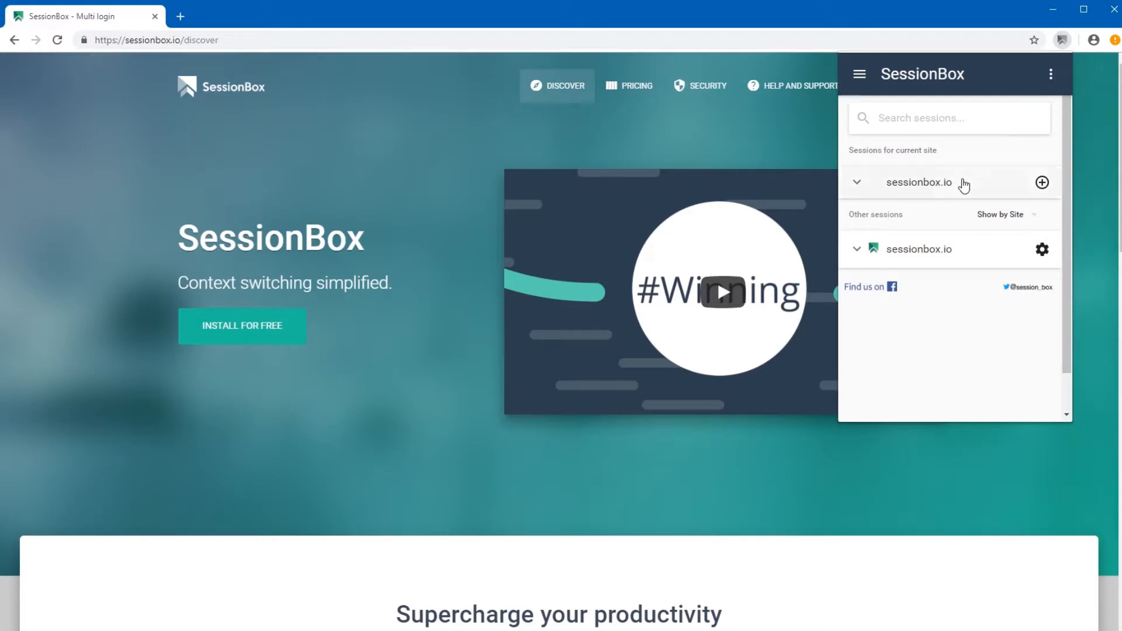
{"action": "left_click", "coordinate": [1041, 182]}
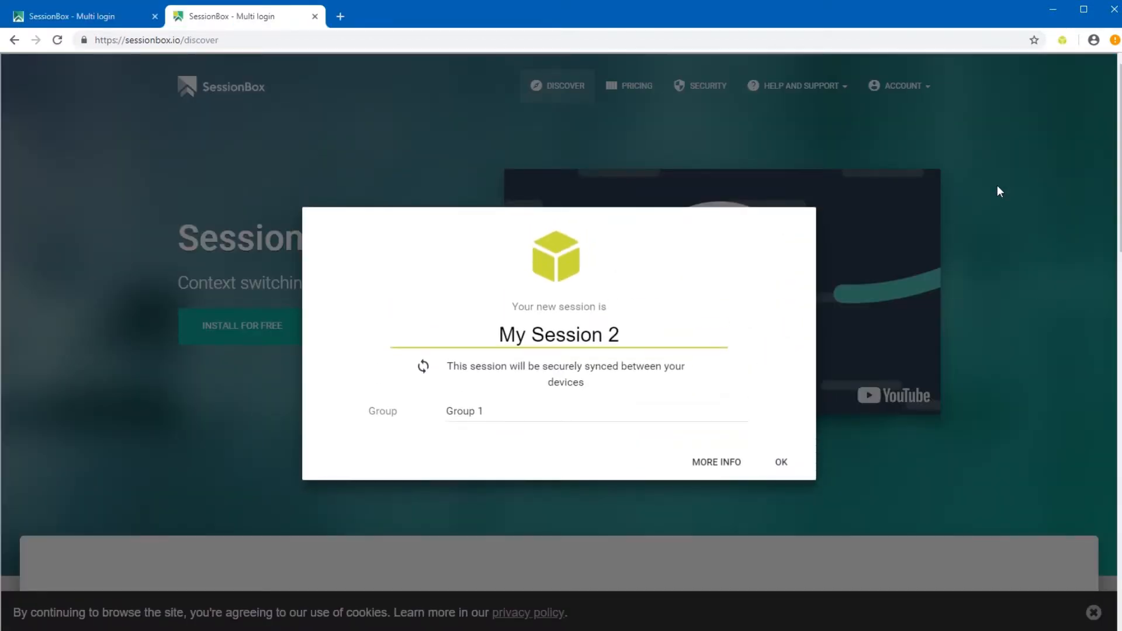
{"action": "mouse_move", "coordinate": [364, 361]}
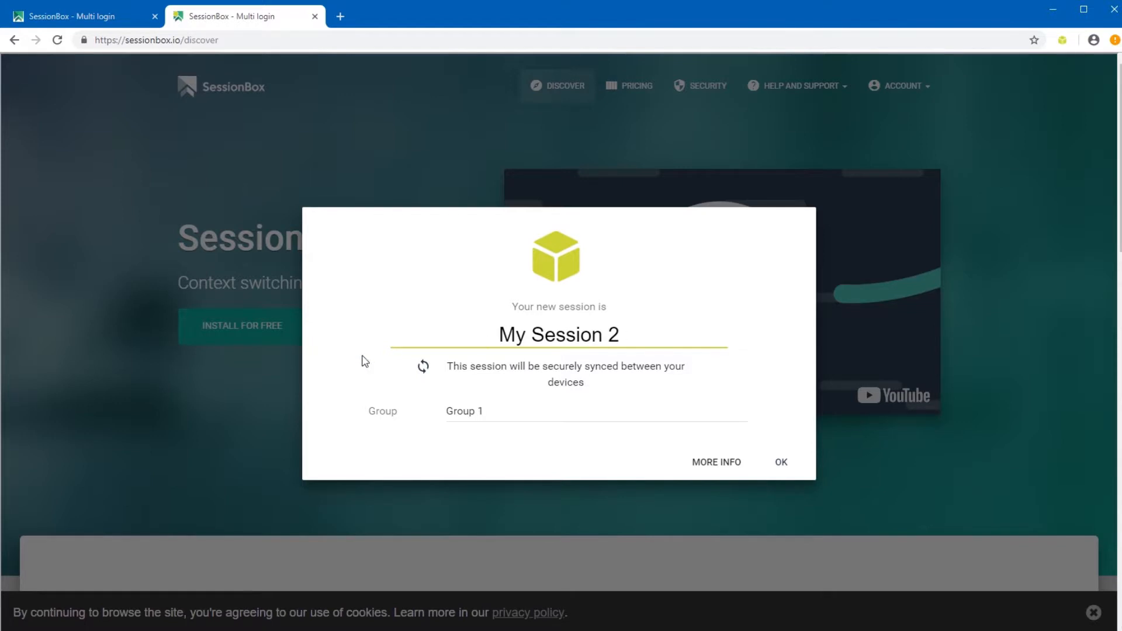
{"action": "type", "text": "Sha"}
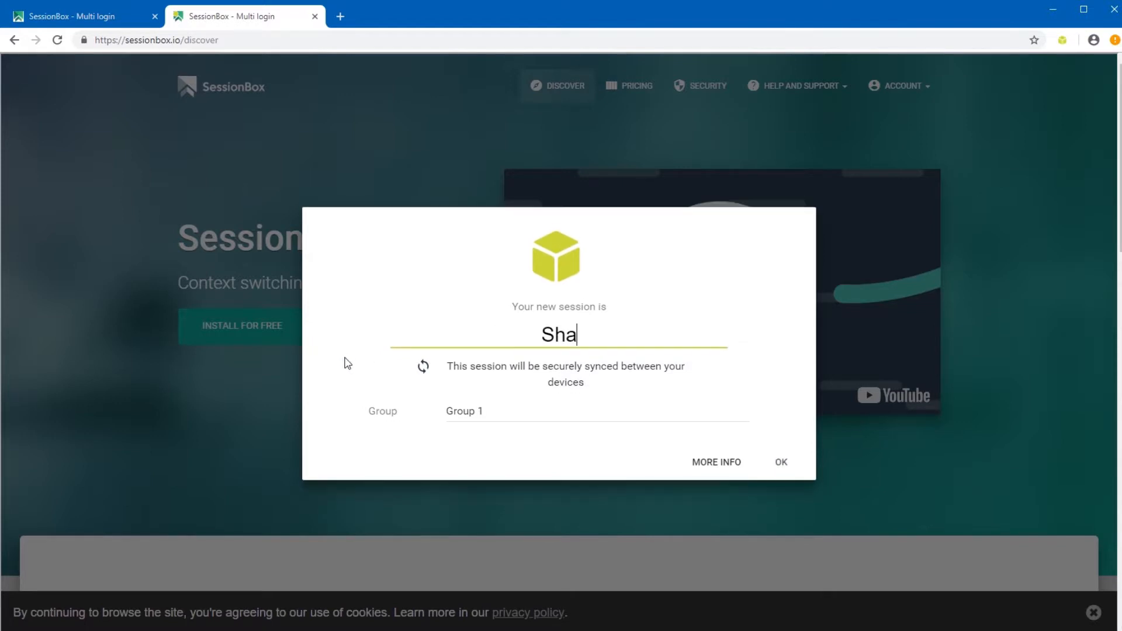
{"action": "type", "text": "red session"}
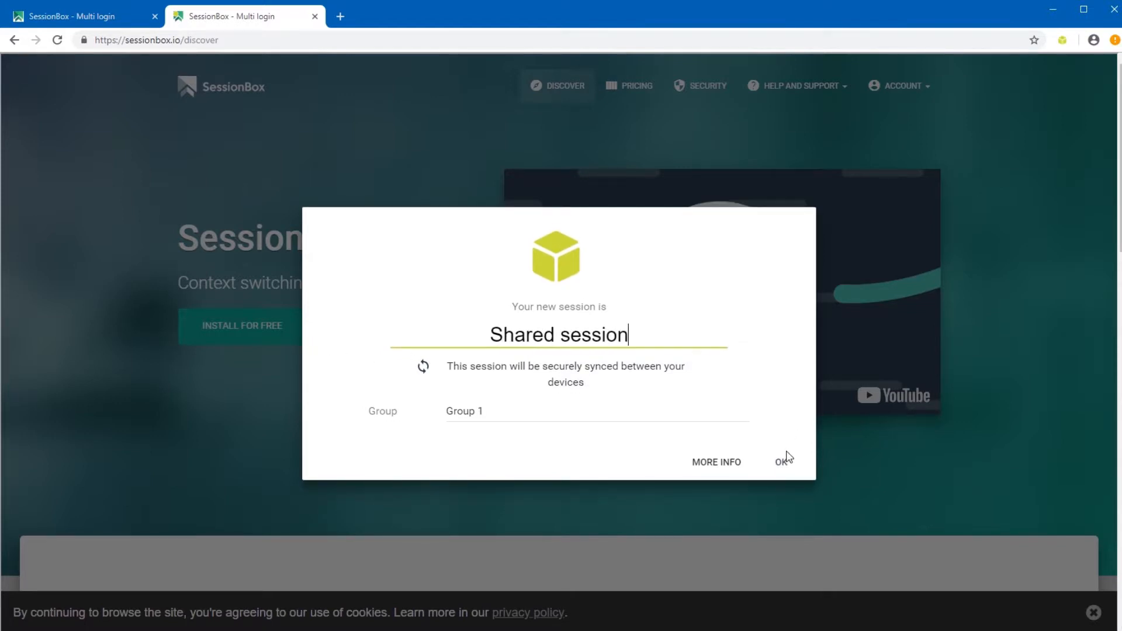
{"action": "left_click", "coordinate": [781, 461]}
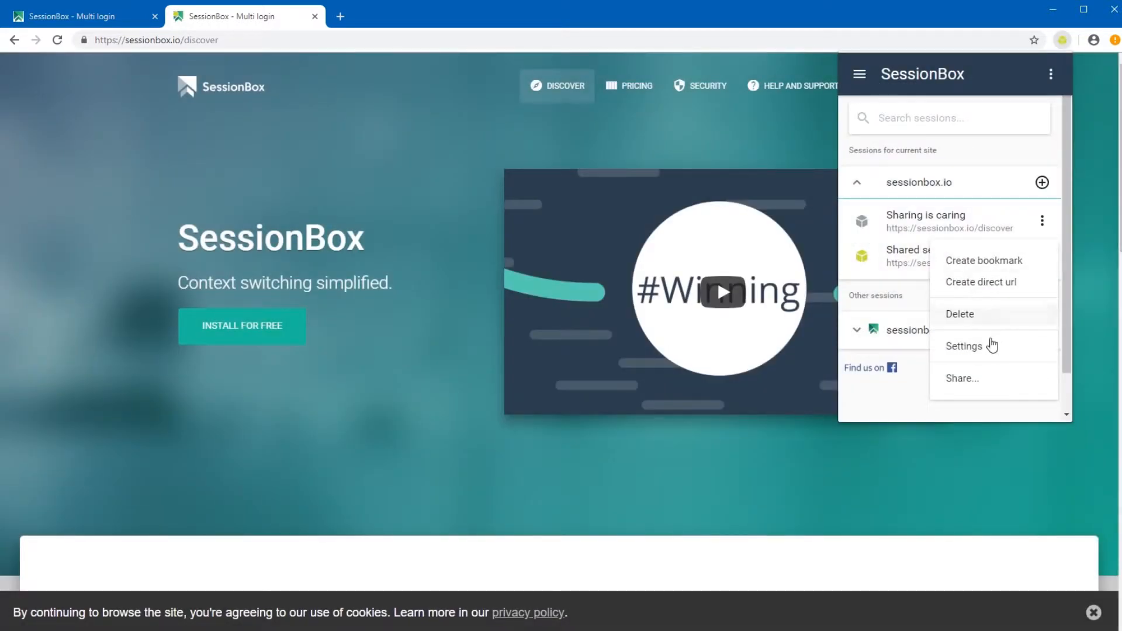
{"action": "mouse_move", "coordinate": [1000, 378]}
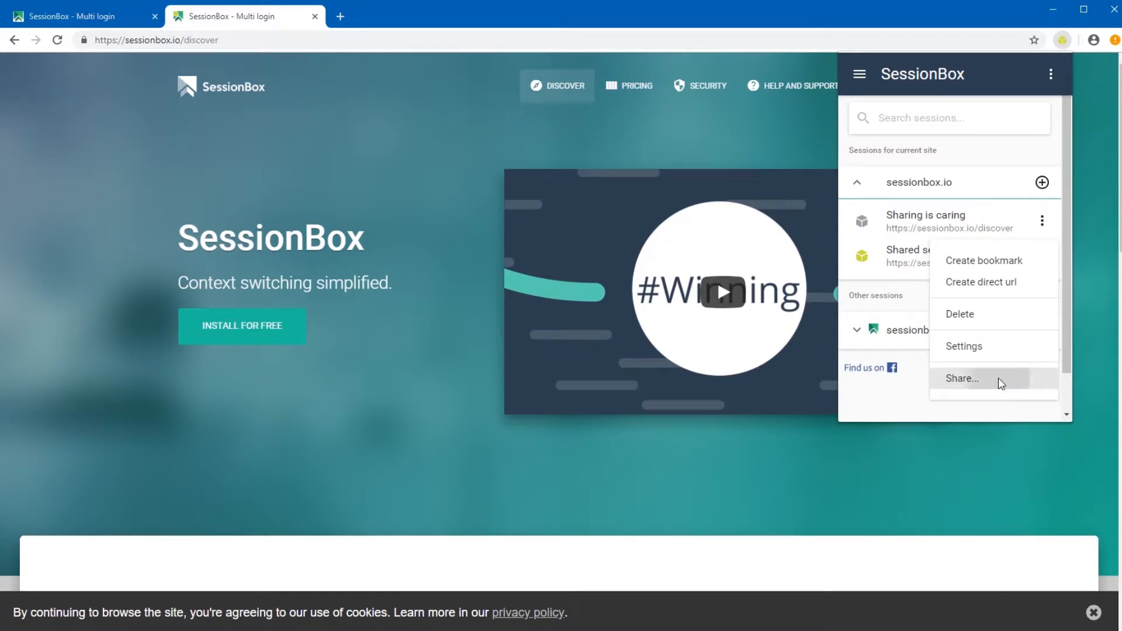
Step: Start sharing 'Shared session' and remove securionpay.com, paypal.com and youtube.com from the list
{"action": "left_click", "coordinate": [960, 378]}
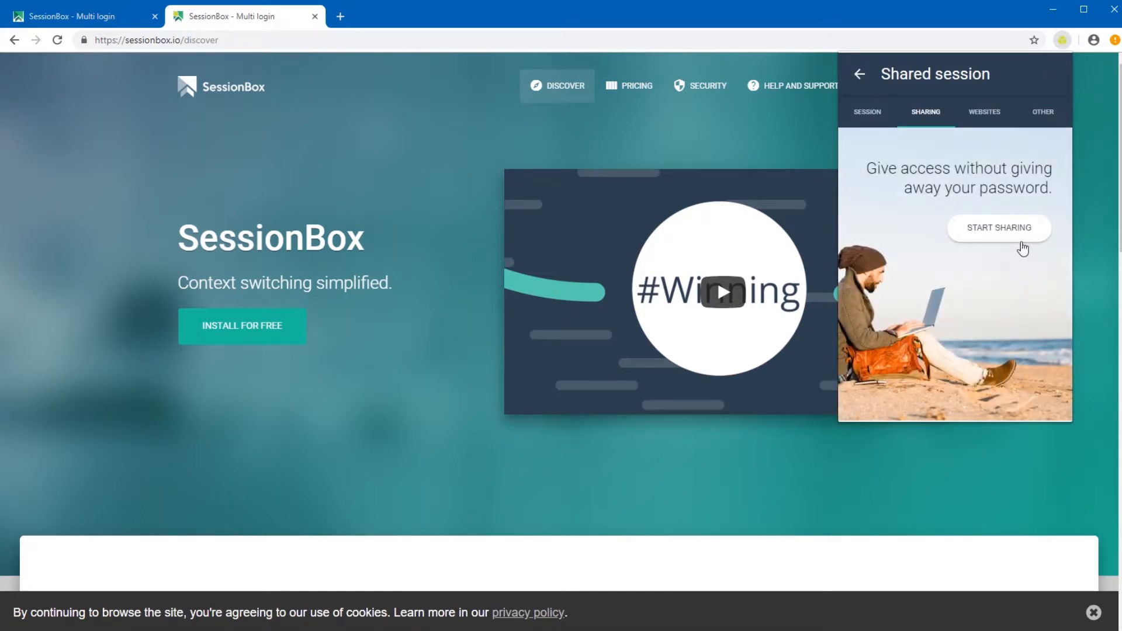
{"action": "left_click", "coordinate": [998, 227]}
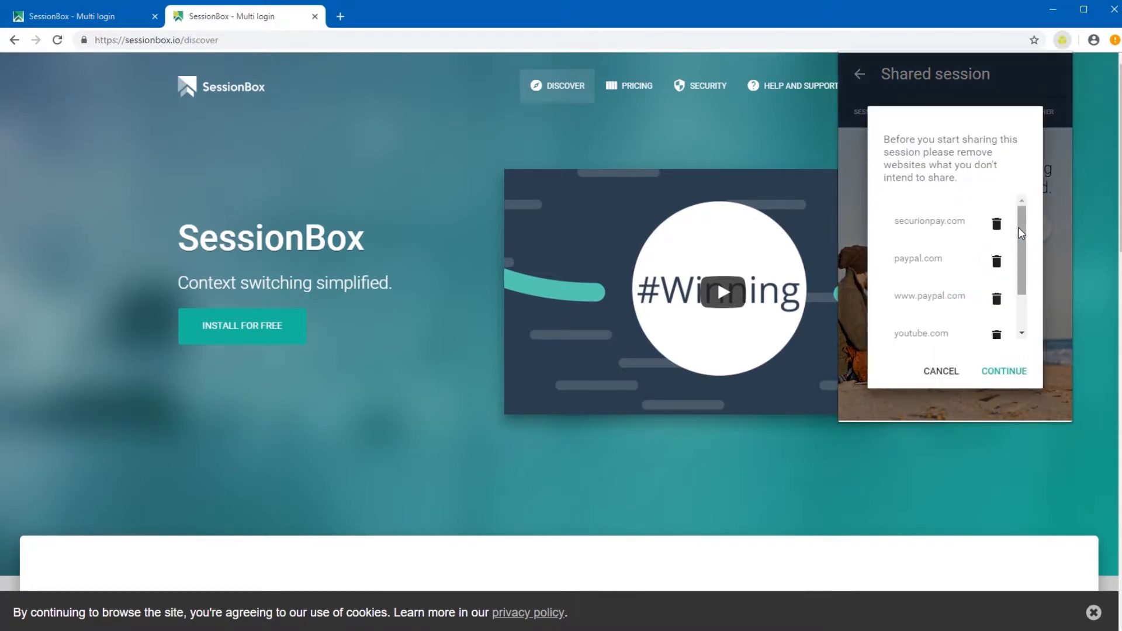
{"action": "left_click", "coordinate": [995, 224]}
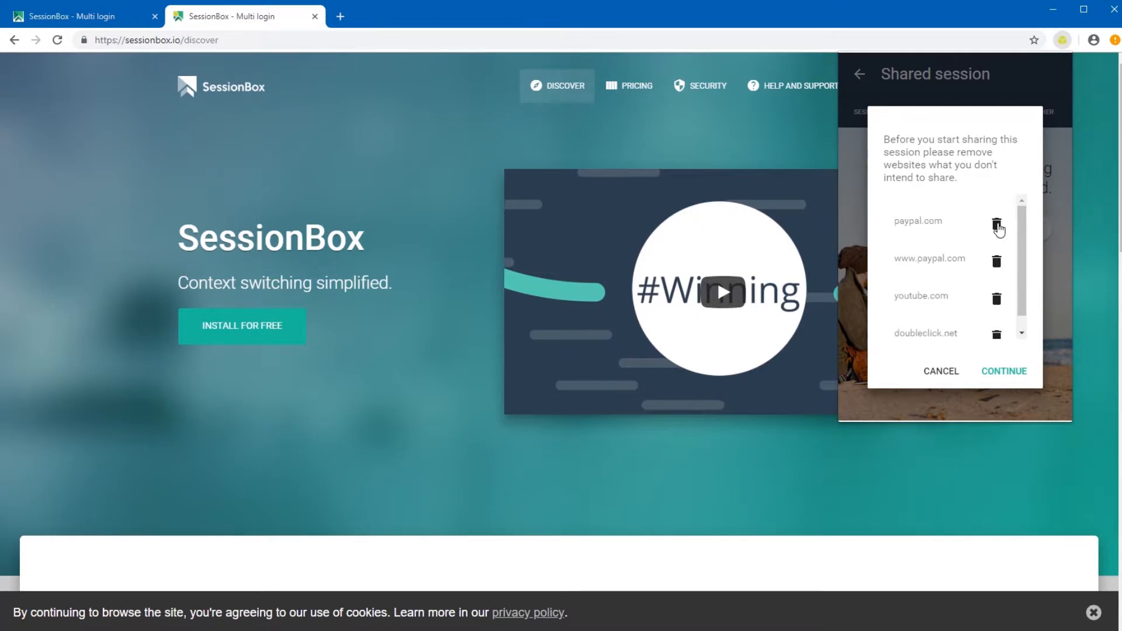
{"action": "left_click", "coordinate": [996, 224]}
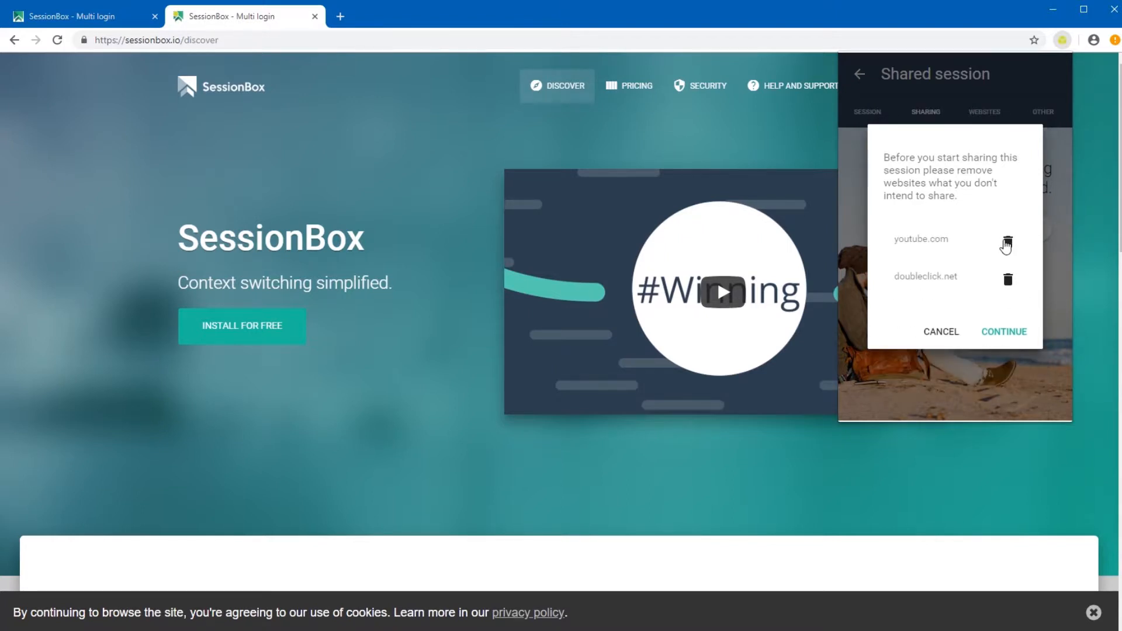
{"action": "left_click", "coordinate": [1007, 245]}
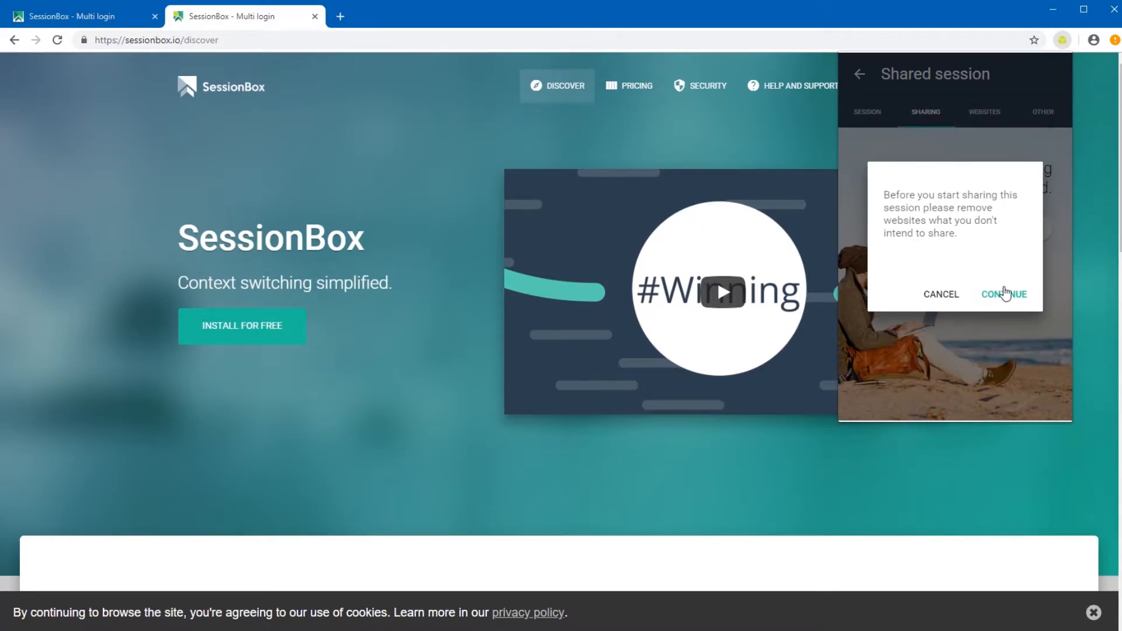
{"action": "left_click", "coordinate": [1003, 294]}
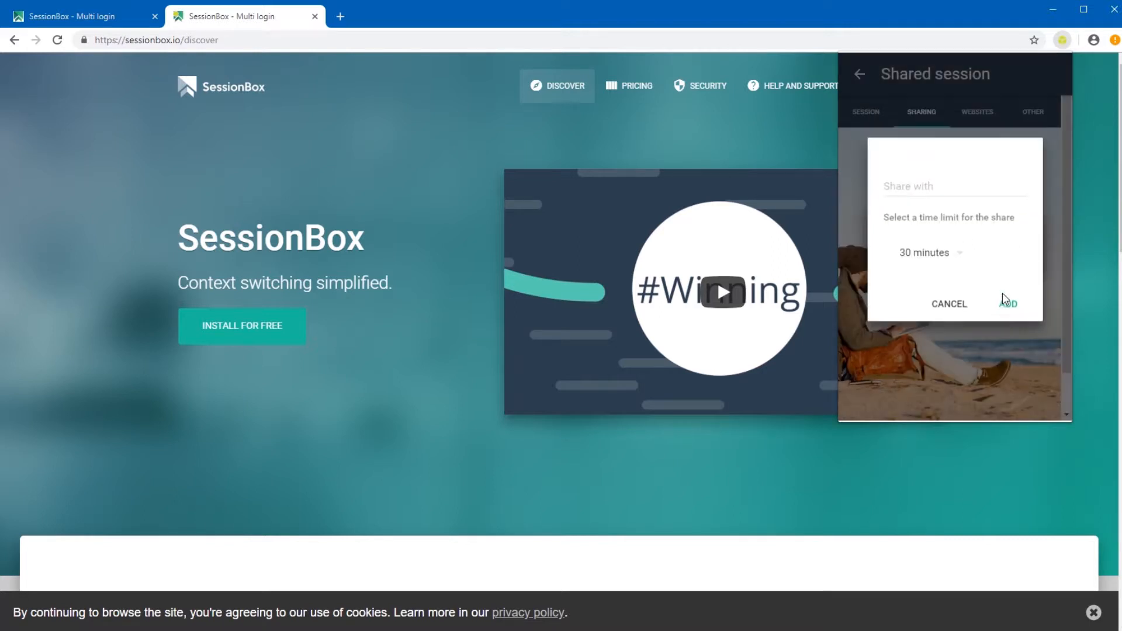
{"action": "left_click", "coordinate": [953, 194]}
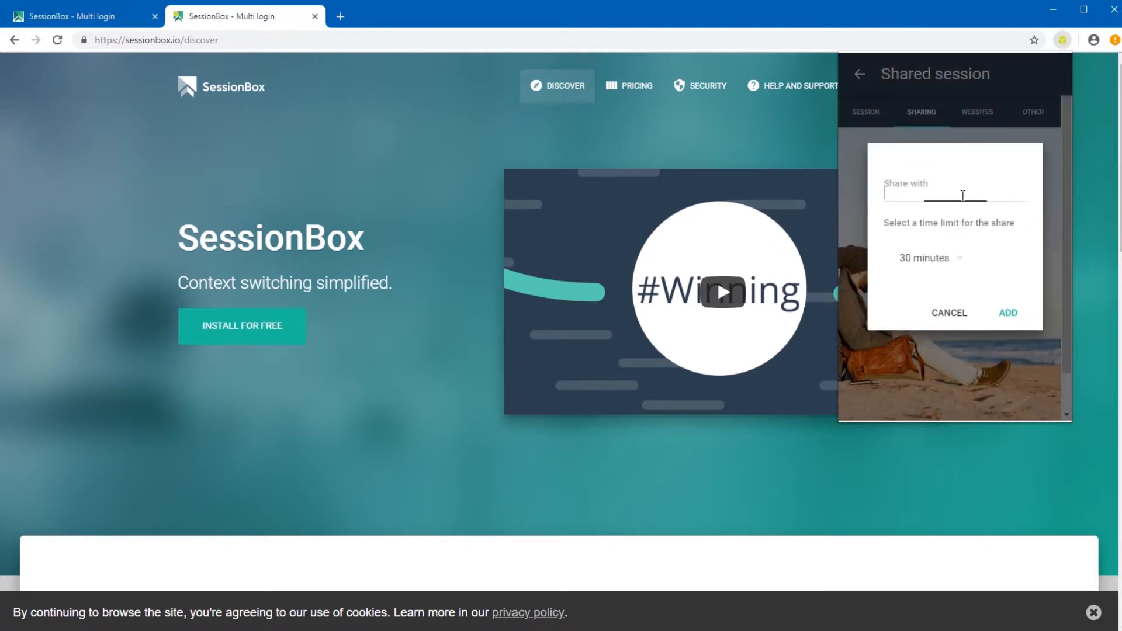
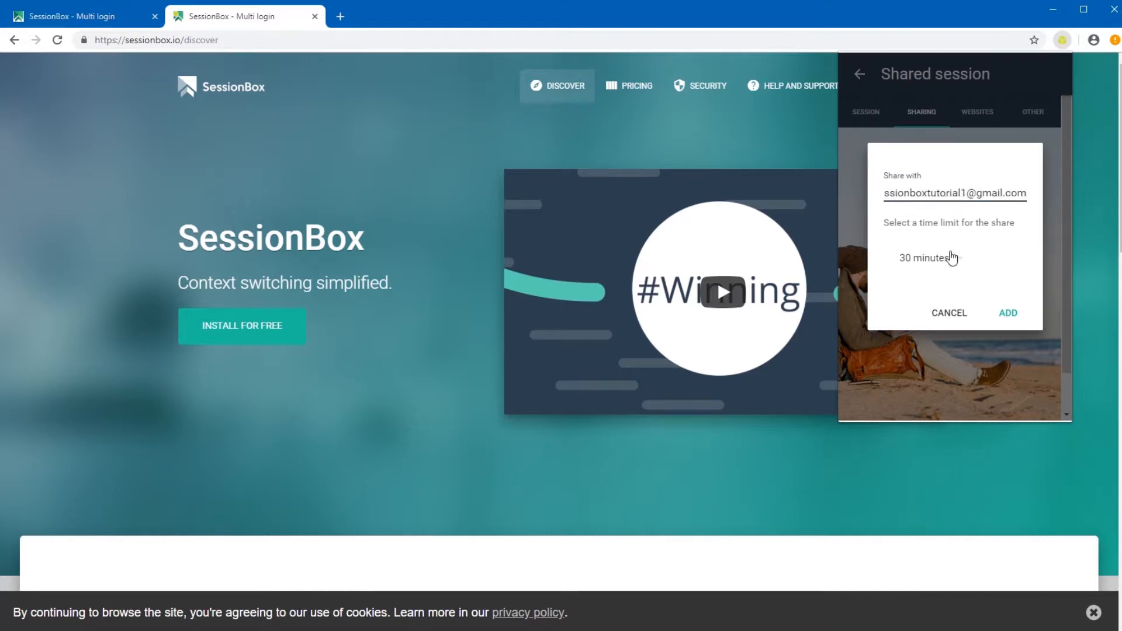
{"action": "left_click", "coordinate": [927, 258]}
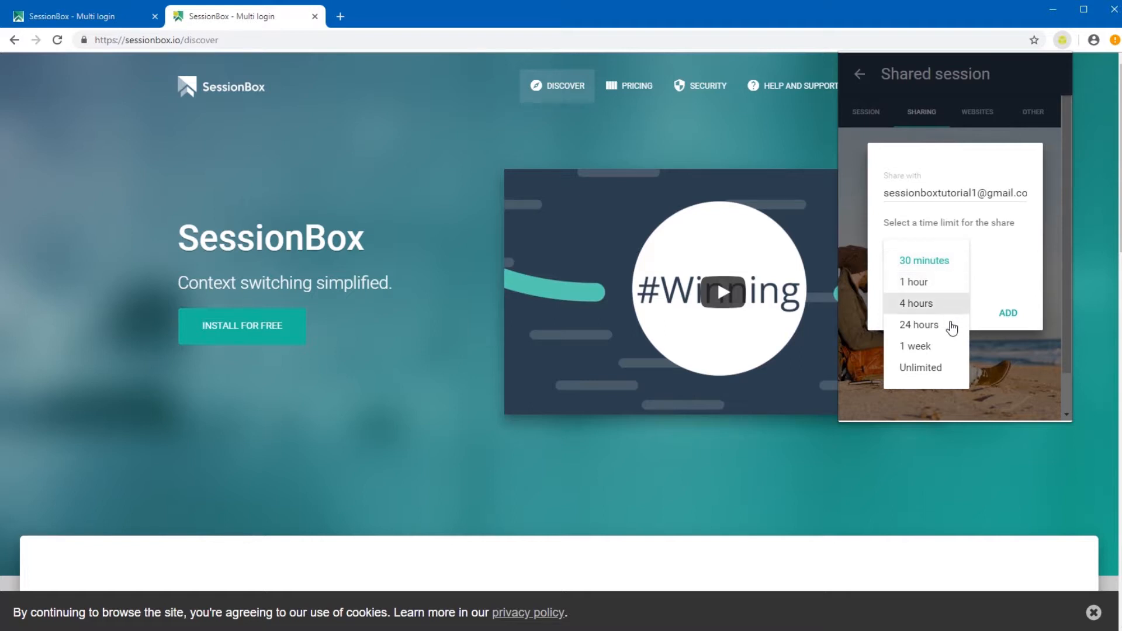
{"action": "mouse_move", "coordinate": [947, 378]}
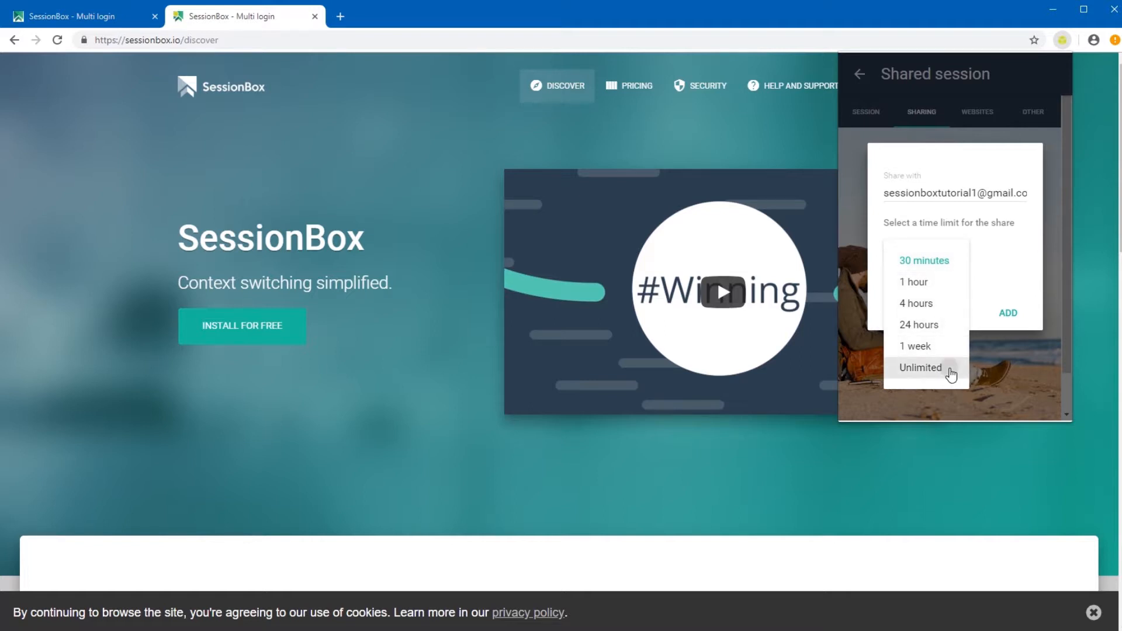
{"action": "left_click", "coordinate": [920, 367]}
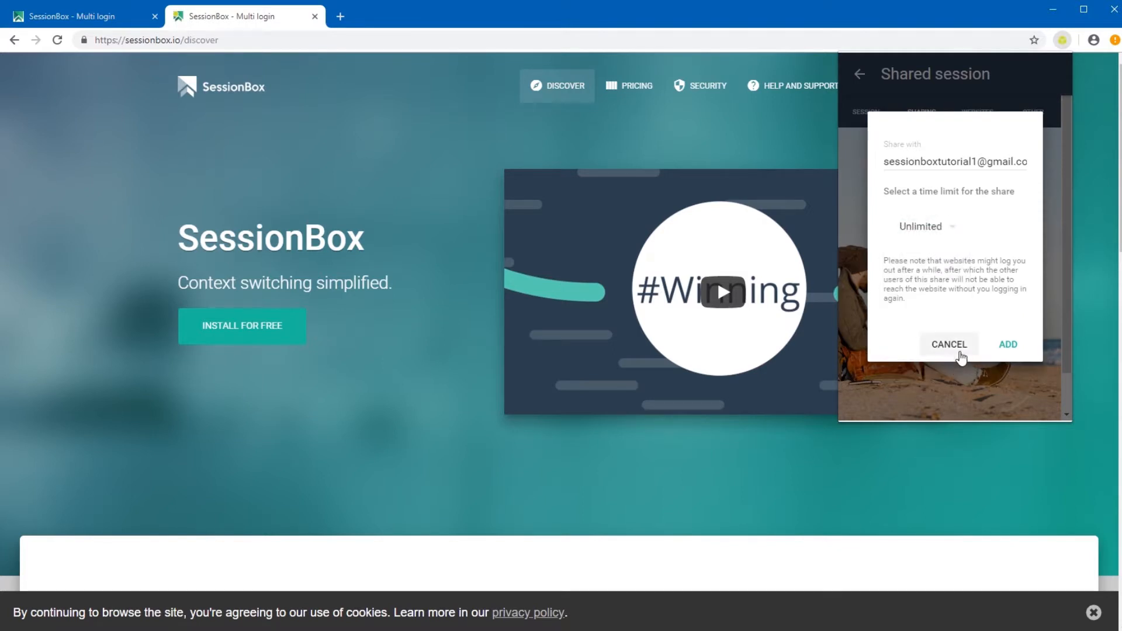
{"action": "left_click", "coordinate": [1007, 344]}
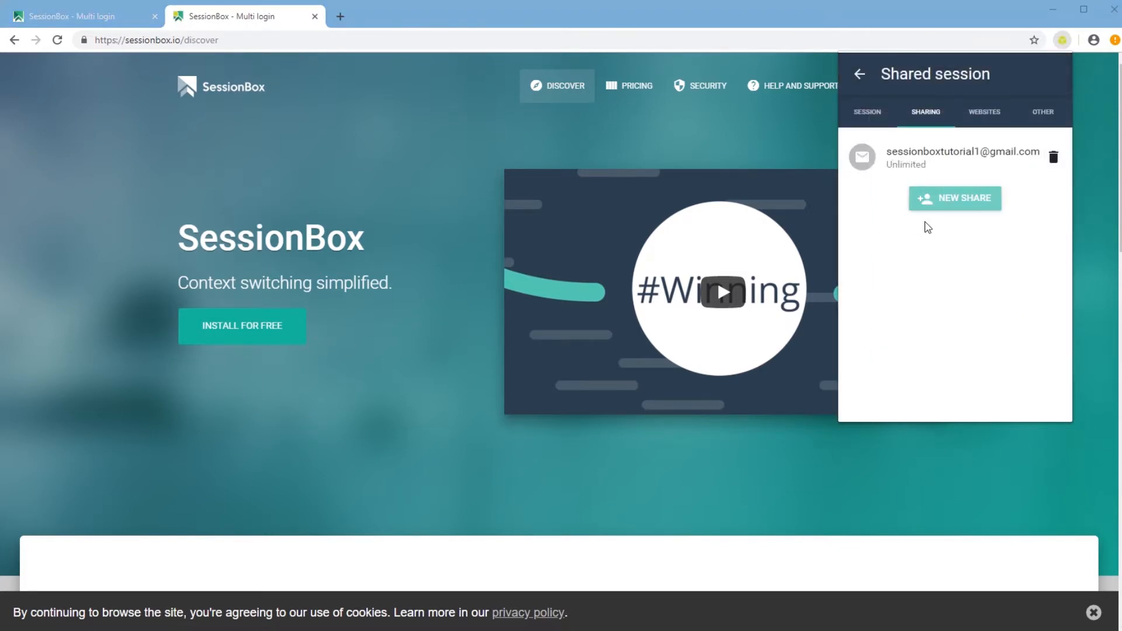
{"action": "mouse_move", "coordinate": [1053, 157]}
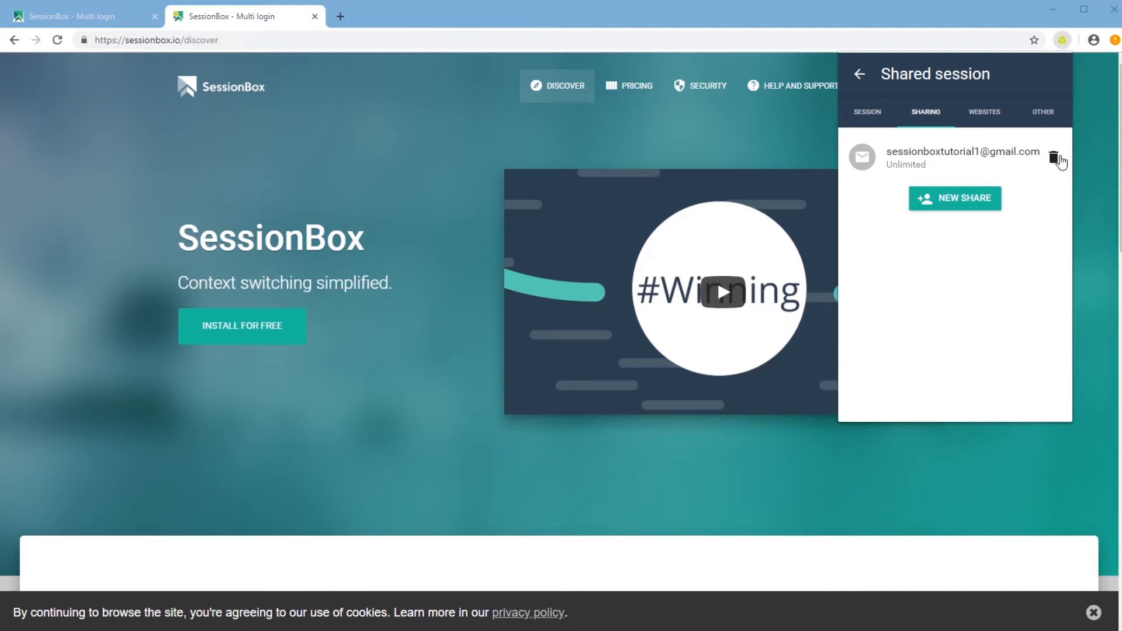
{"action": "mouse_move", "coordinate": [1057, 161]}
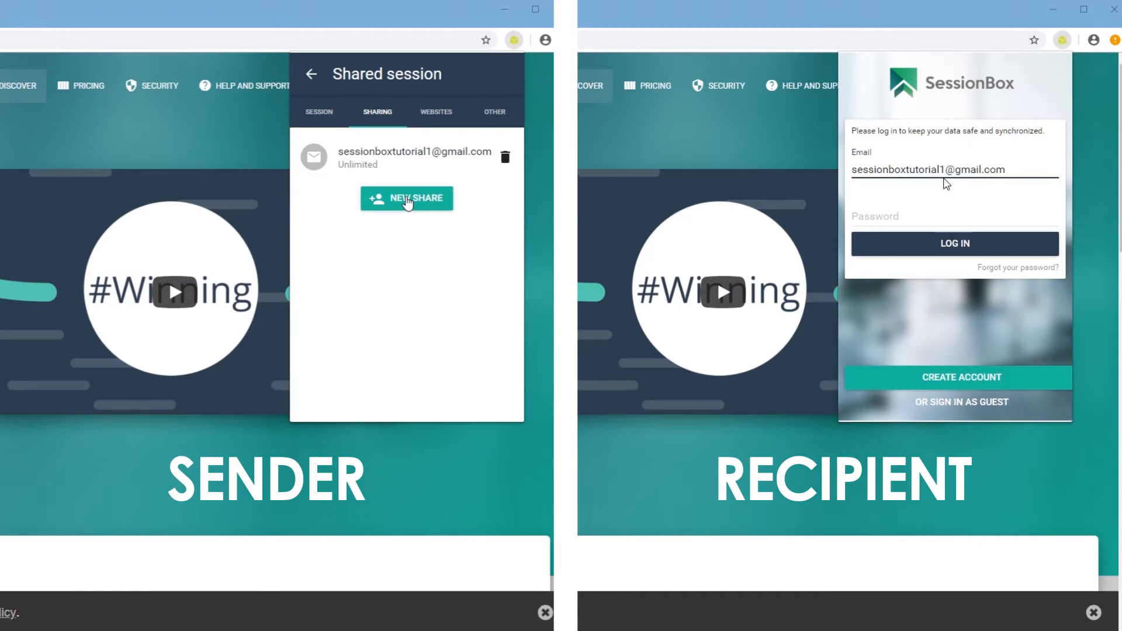
Step: Log in as the recipient and accept the shared session invitation from notifications
{"action": "type", "text": "password"}
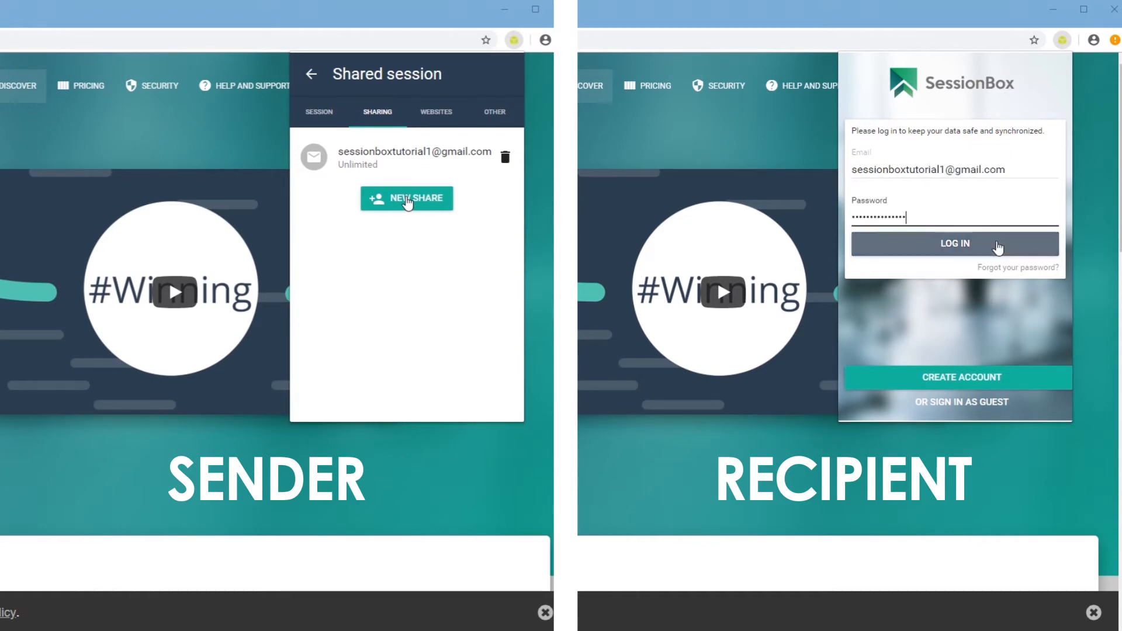
{"action": "left_click", "coordinate": [953, 243]}
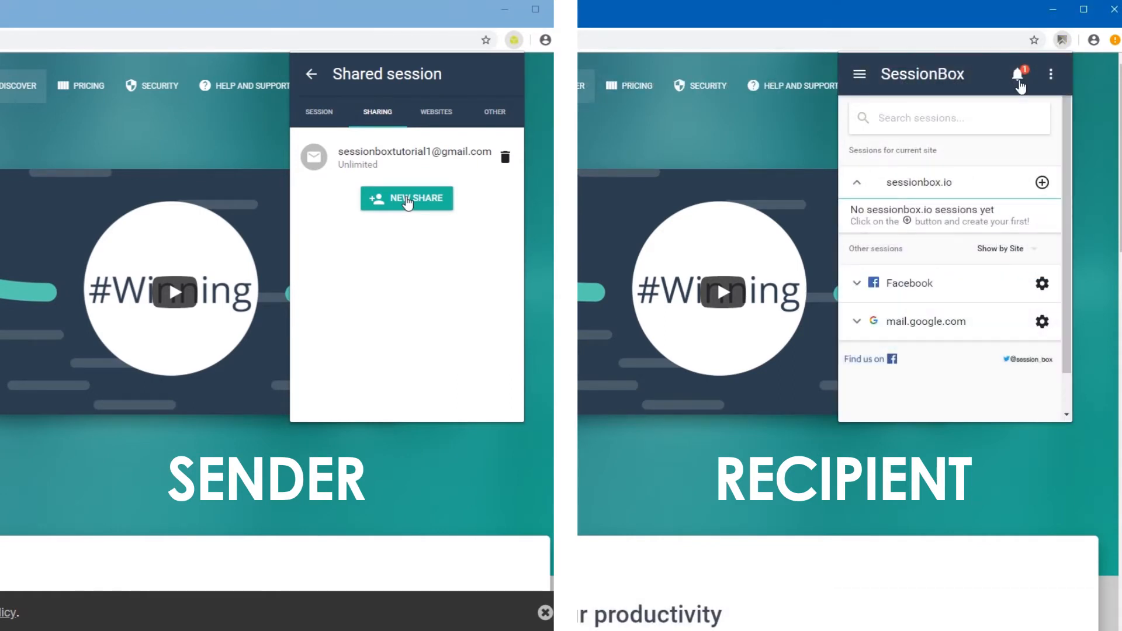
{"action": "left_click", "coordinate": [1019, 74]}
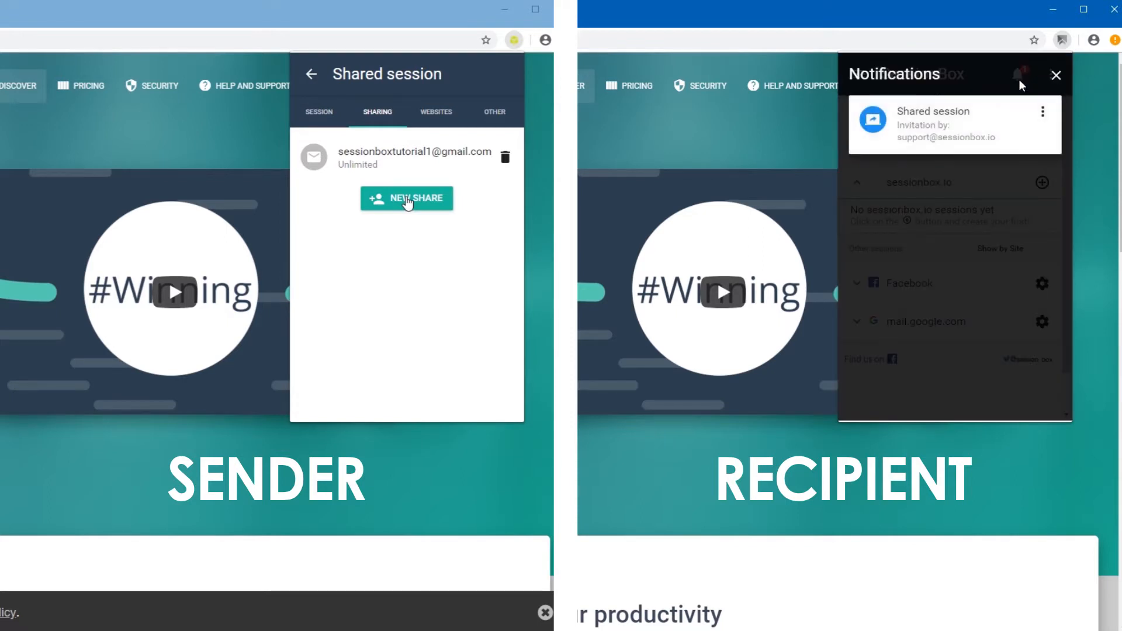
{"action": "mouse_move", "coordinate": [963, 134]}
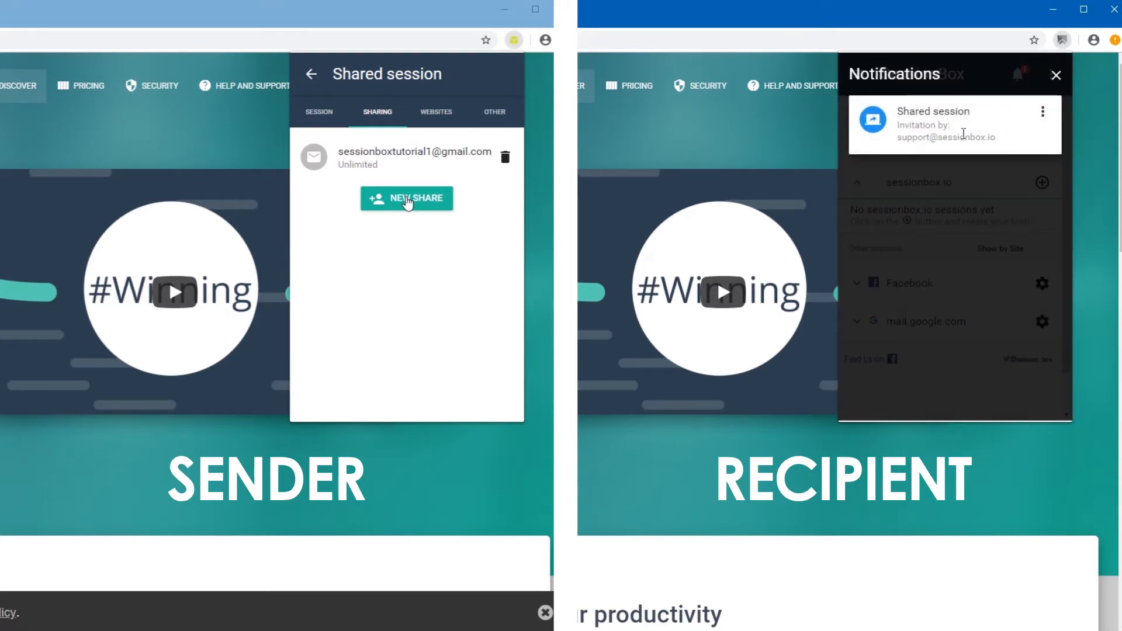
{"action": "mouse_move", "coordinate": [1040, 114]}
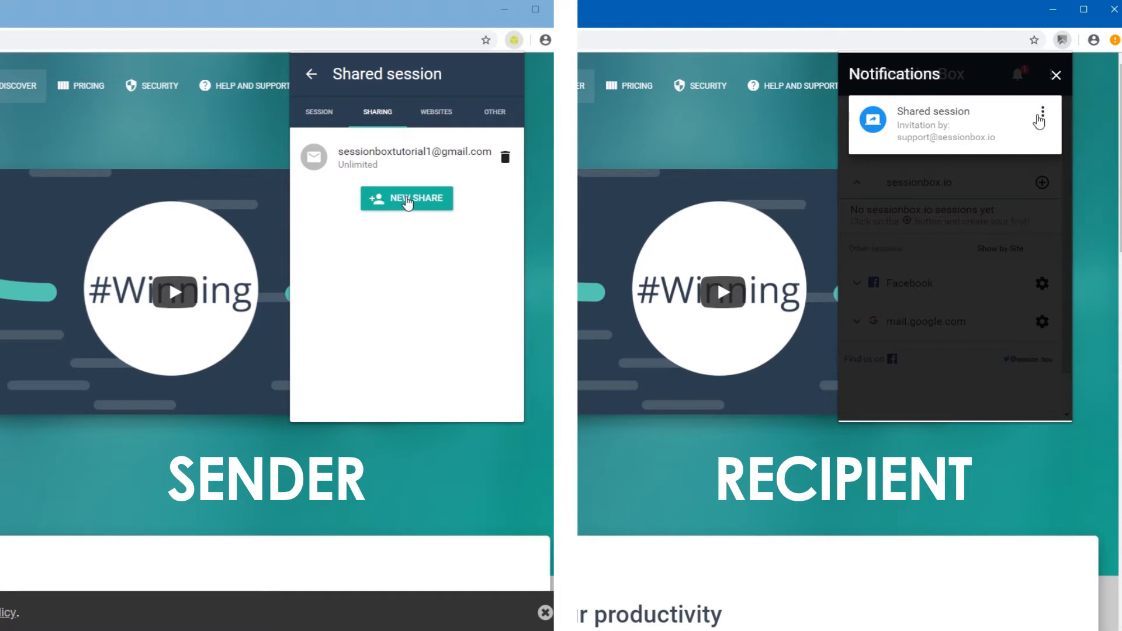
{"action": "left_click", "coordinate": [1040, 112]}
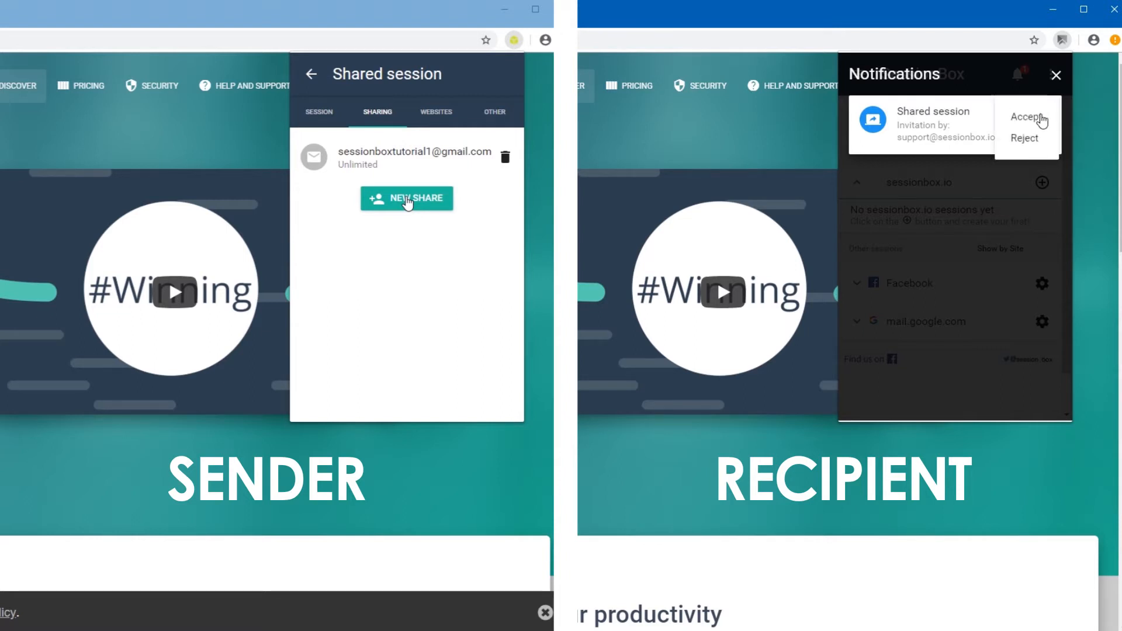
{"action": "mouse_move", "coordinate": [1023, 137]}
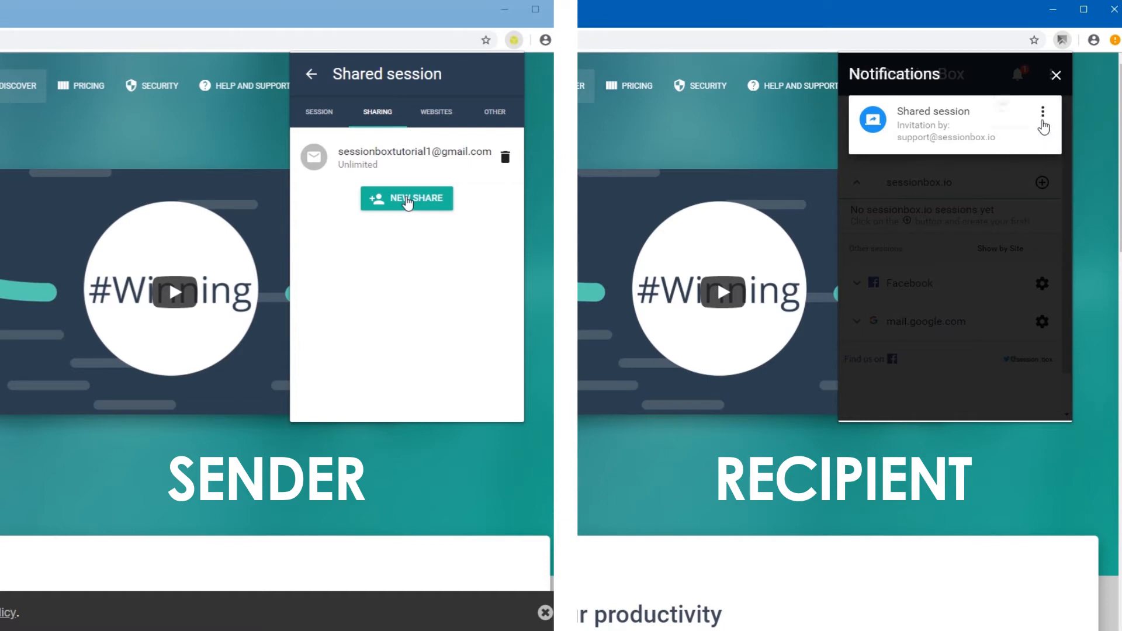
{"action": "left_click", "coordinate": [1055, 74]}
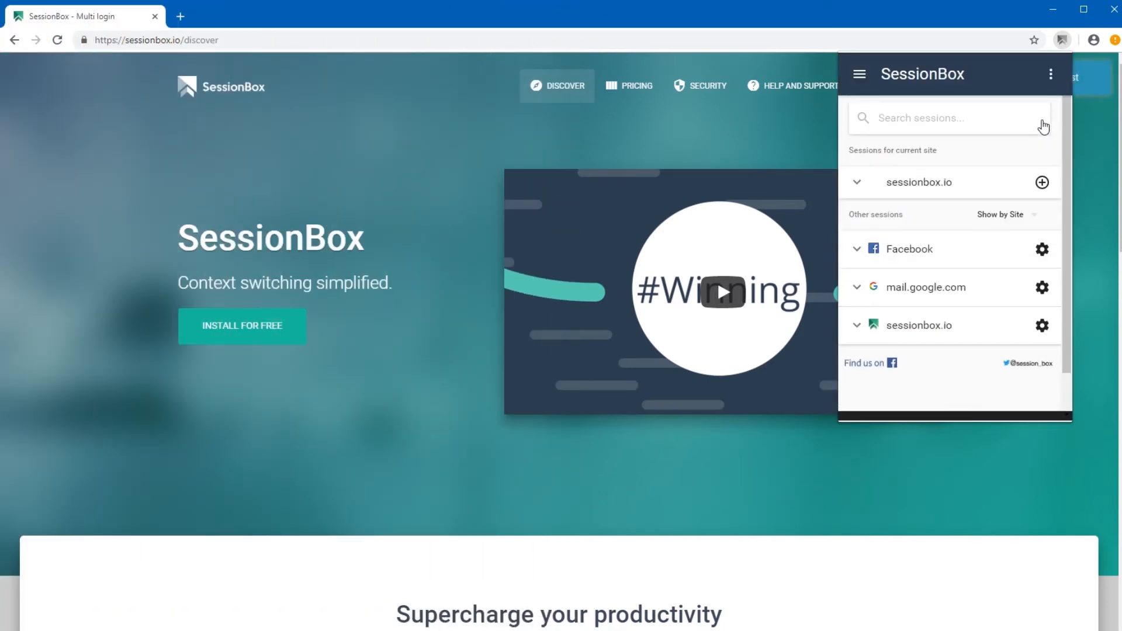
{"action": "mouse_move", "coordinate": [853, 316]}
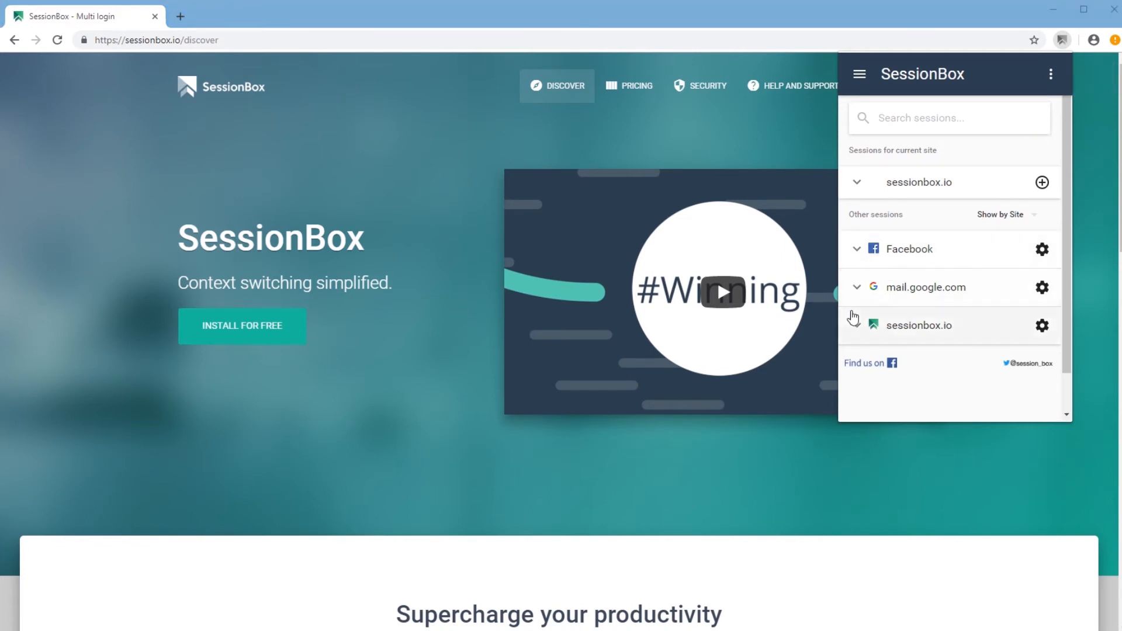
Step: Open 'Shared session' from the sessionbox.io group and confirm it in the session list
{"action": "left_click", "coordinate": [856, 325]}
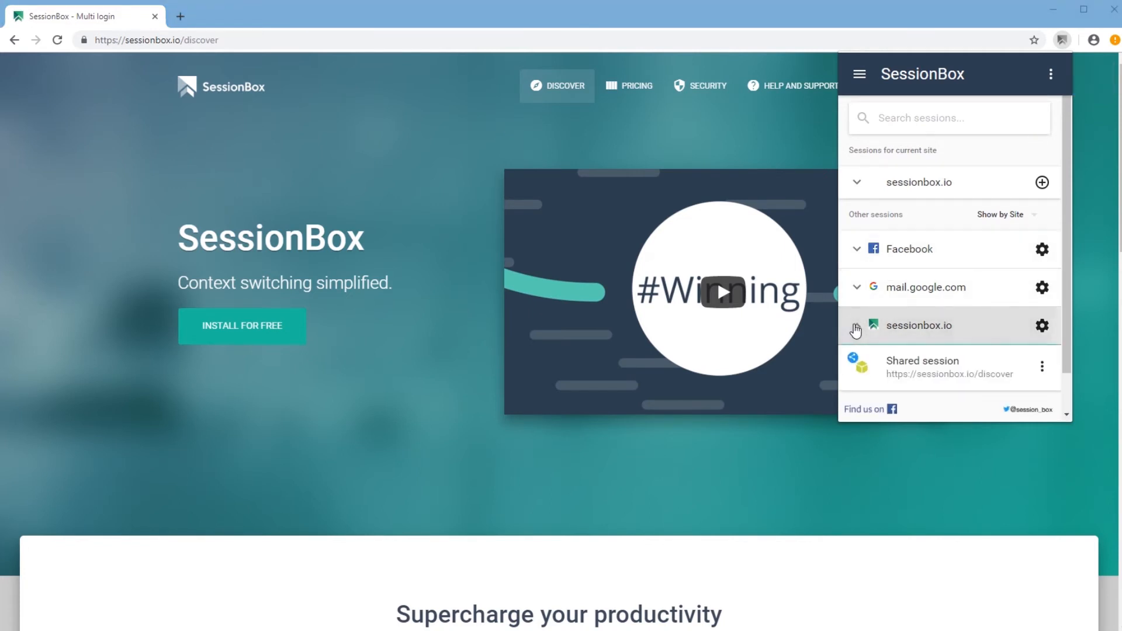
{"action": "left_click", "coordinate": [855, 325]}
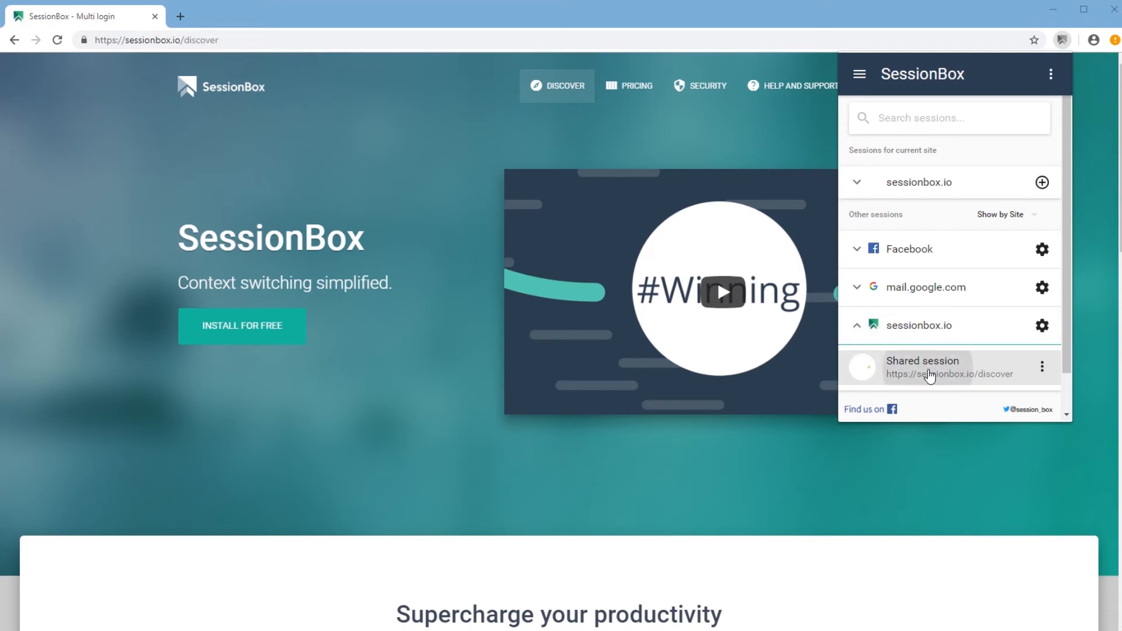
{"action": "left_click", "coordinate": [923, 367]}
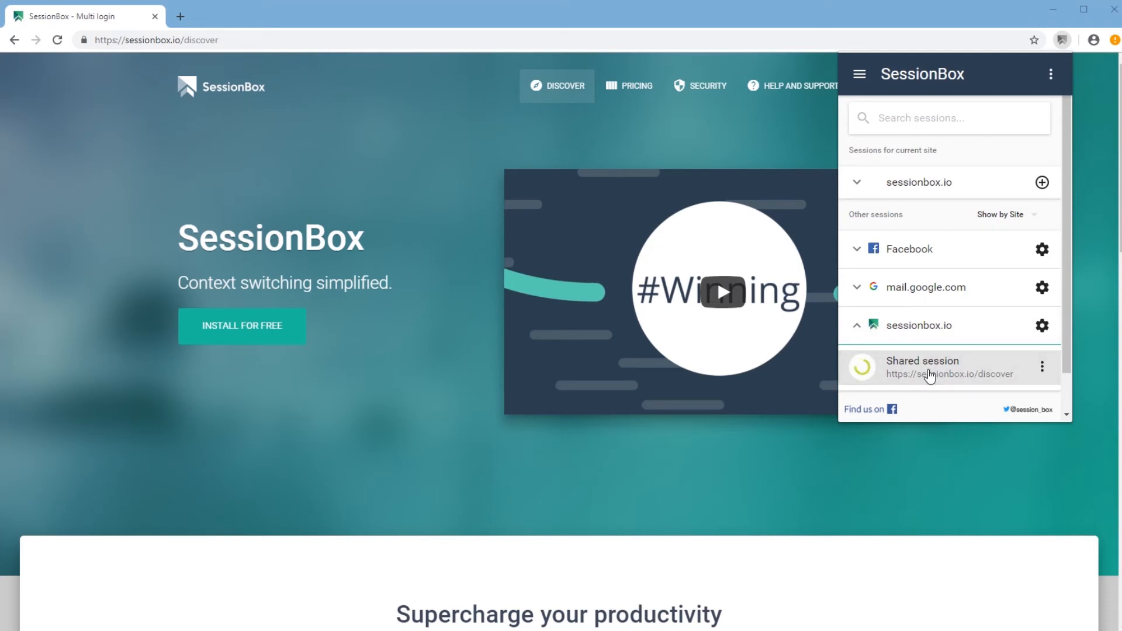
{"action": "left_click", "coordinate": [923, 367]}
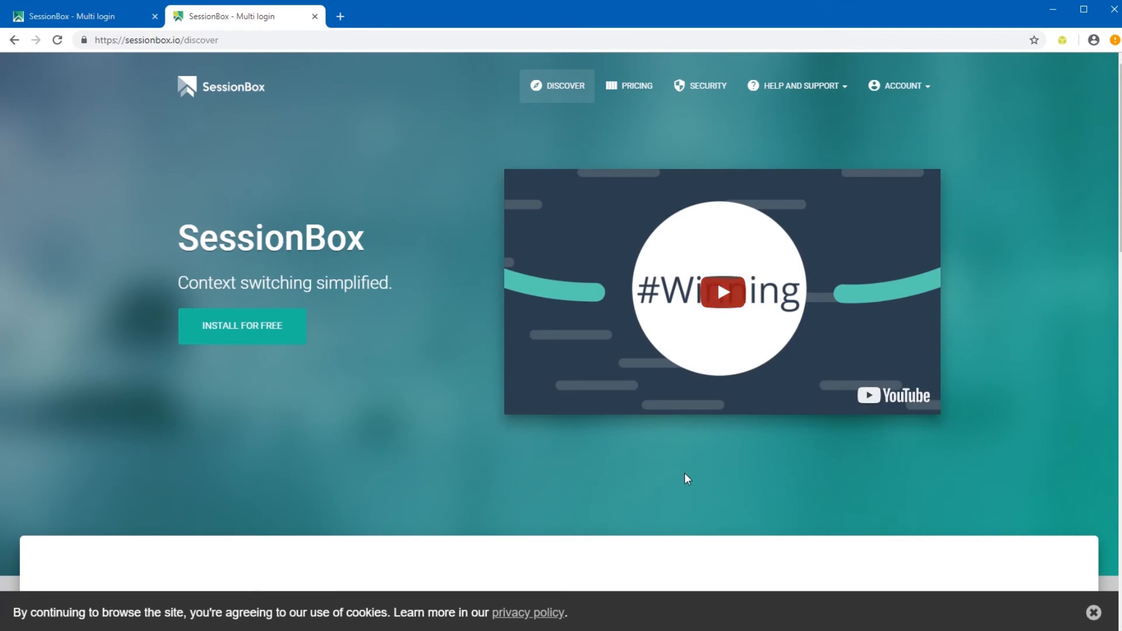
{"action": "mouse_move", "coordinate": [660, 487]}
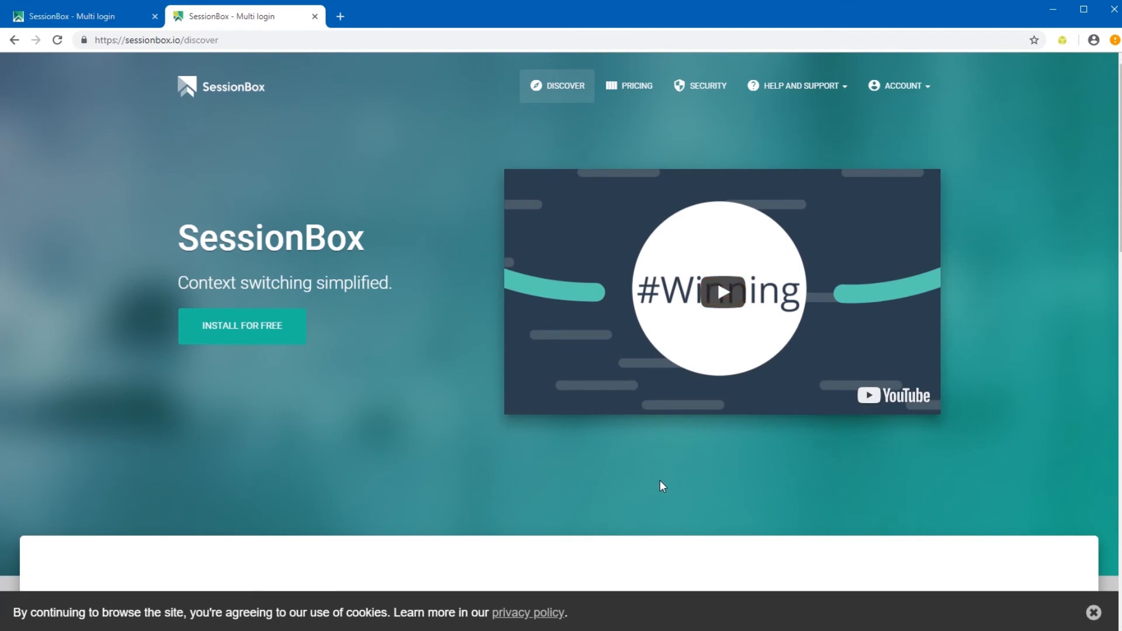
{"action": "mouse_move", "coordinate": [1059, 73]}
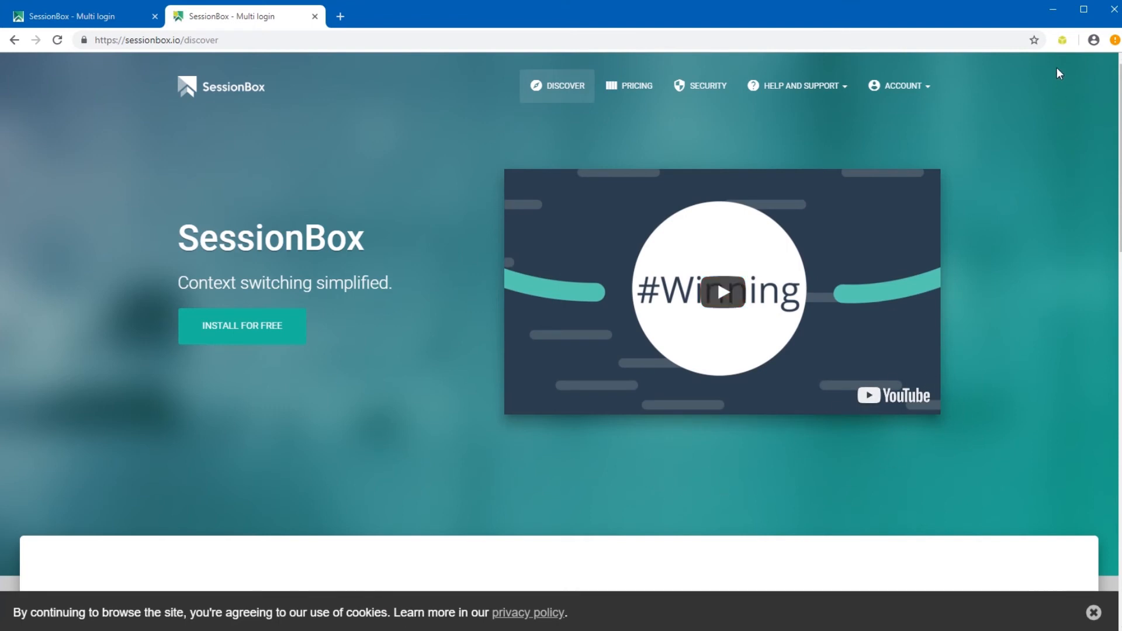
{"action": "left_click", "coordinate": [1062, 40]}
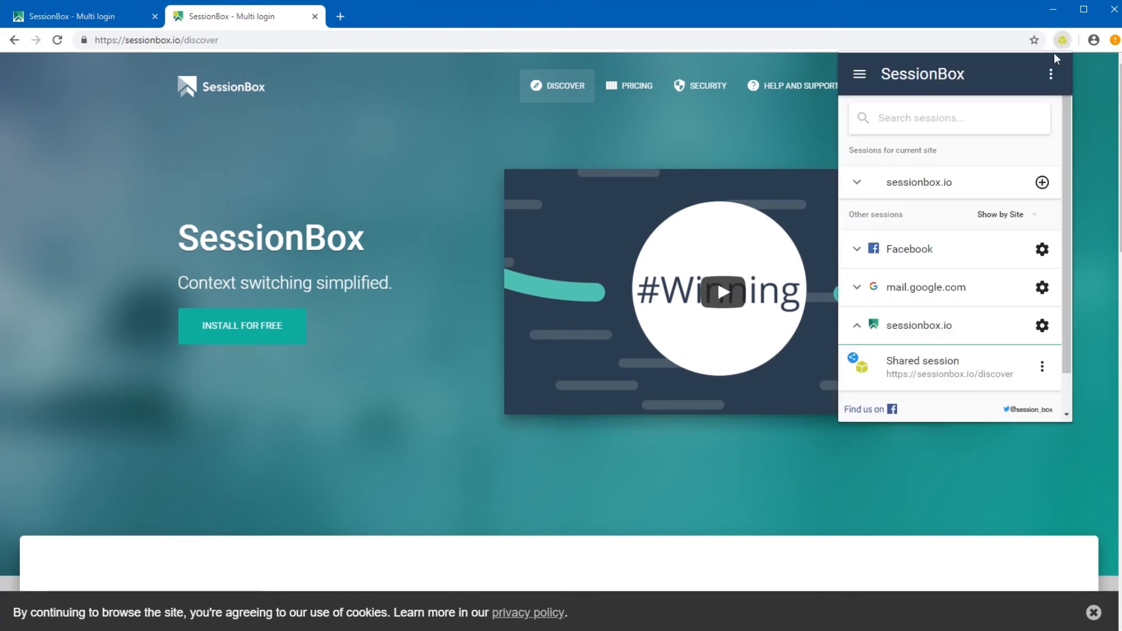